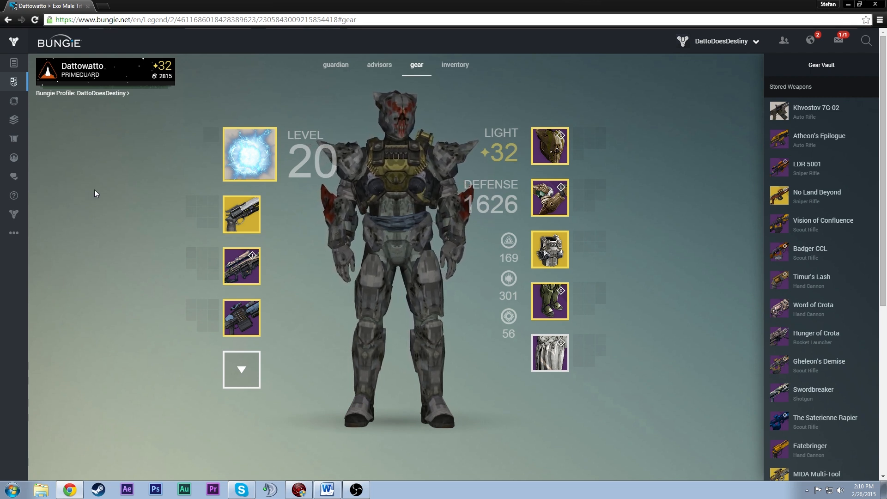
Switch to the Light 29 Human Female Titan and vault its Universal Remote shotgun.
click(105, 70)
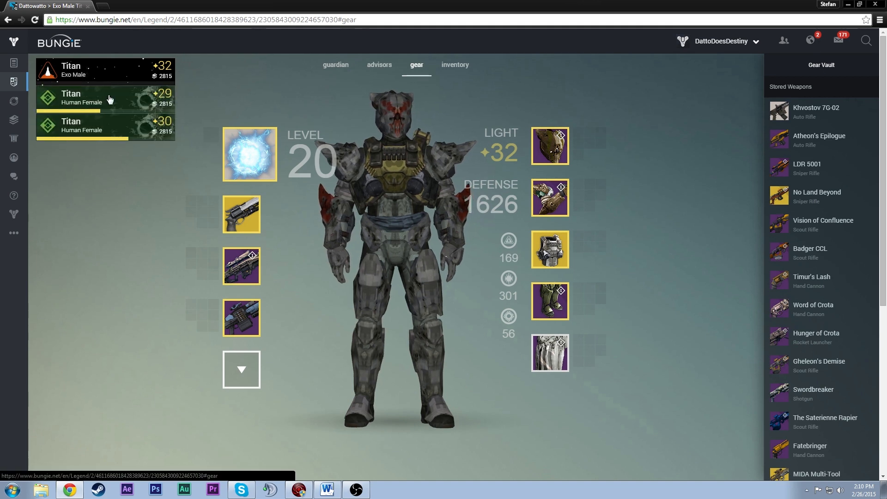
click(104, 99)
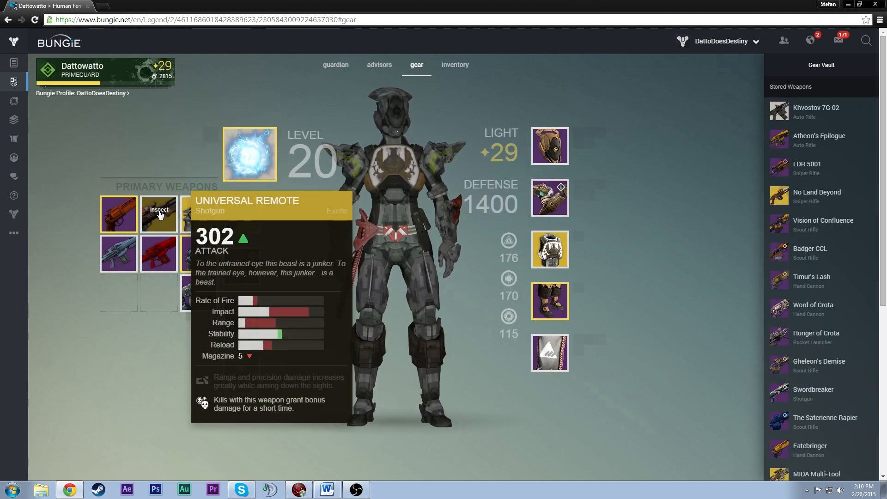
click(159, 214)
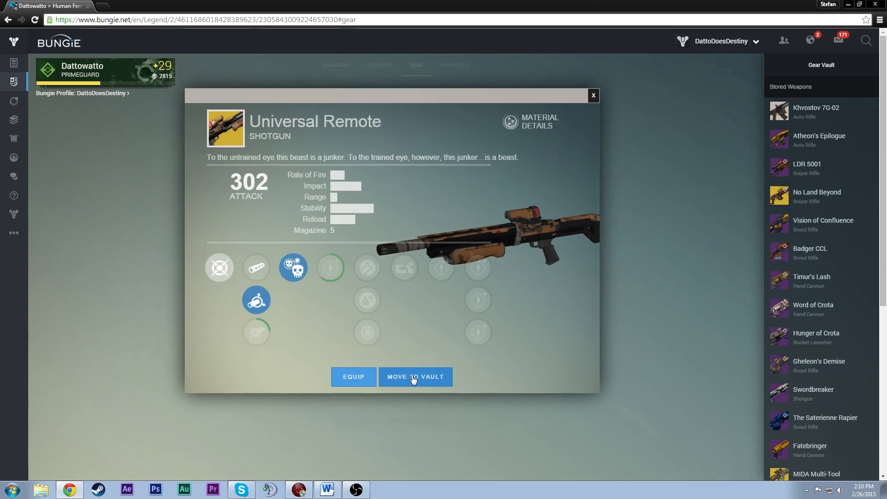
click(415, 378)
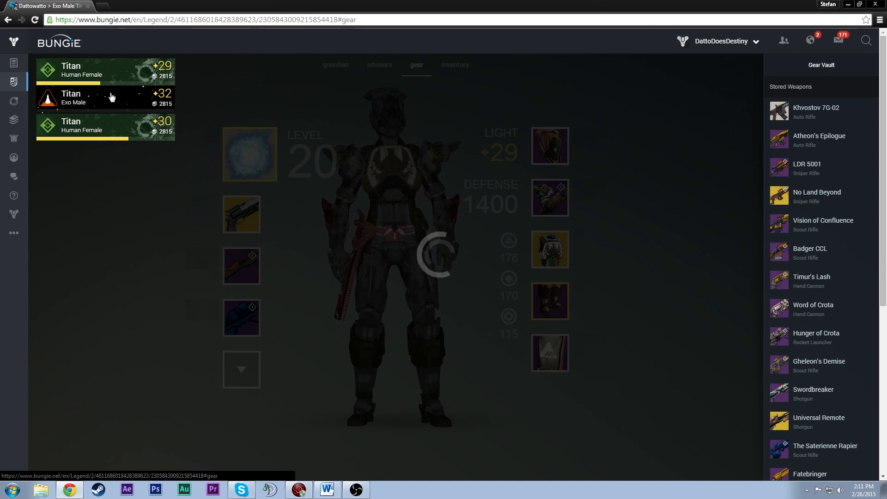
click(105, 98)
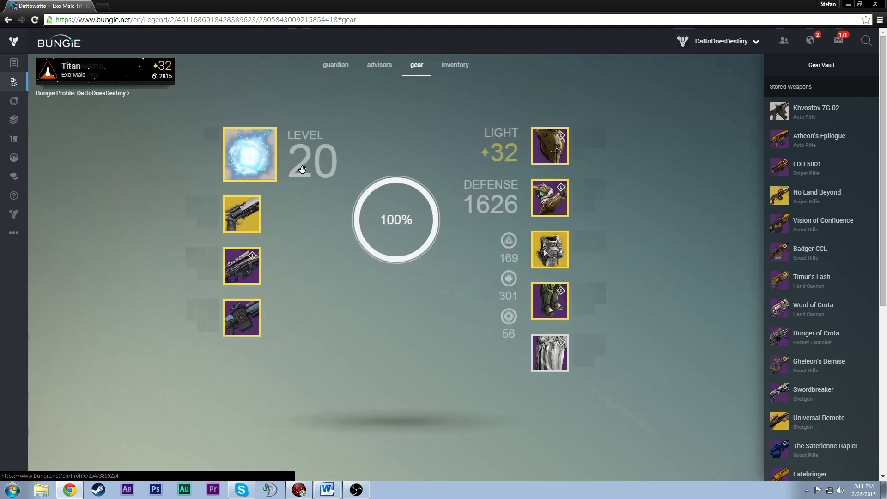
click(242, 213)
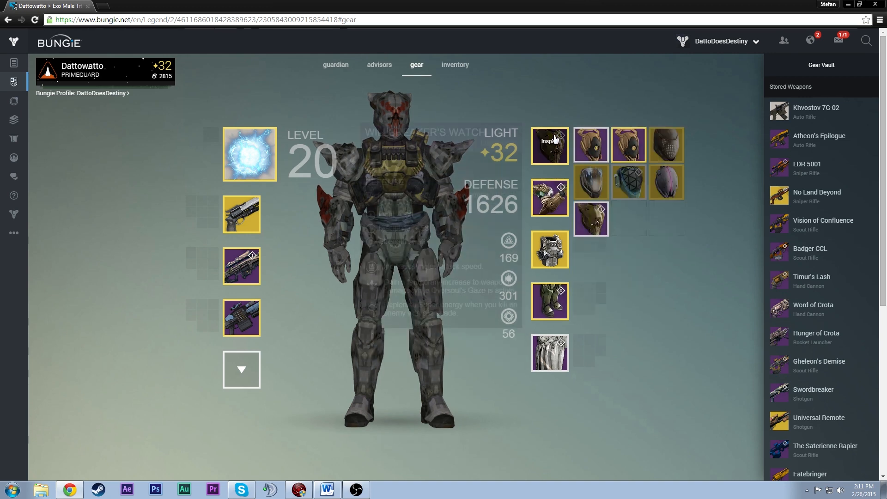
click(548, 145)
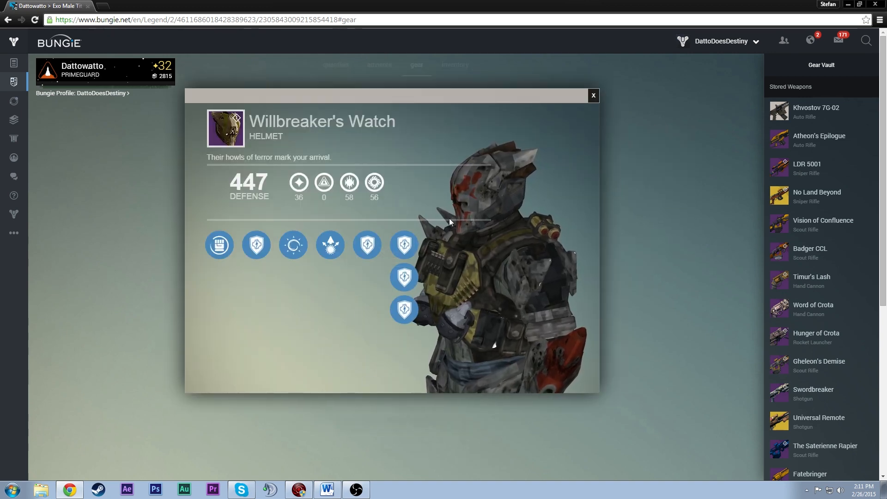
click(592, 95)
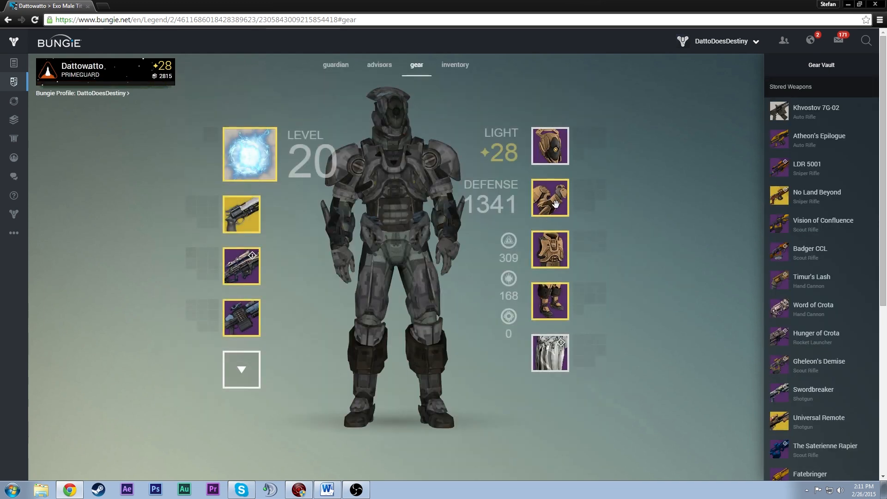
click(549, 197)
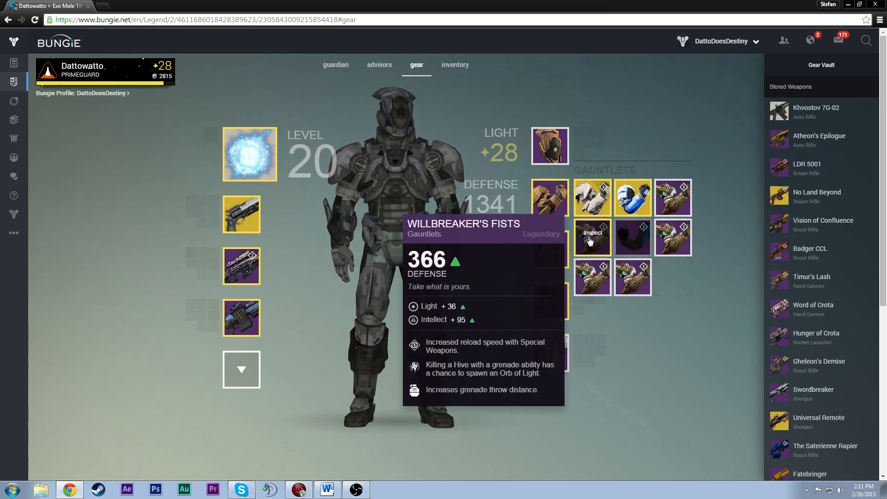
click(592, 237)
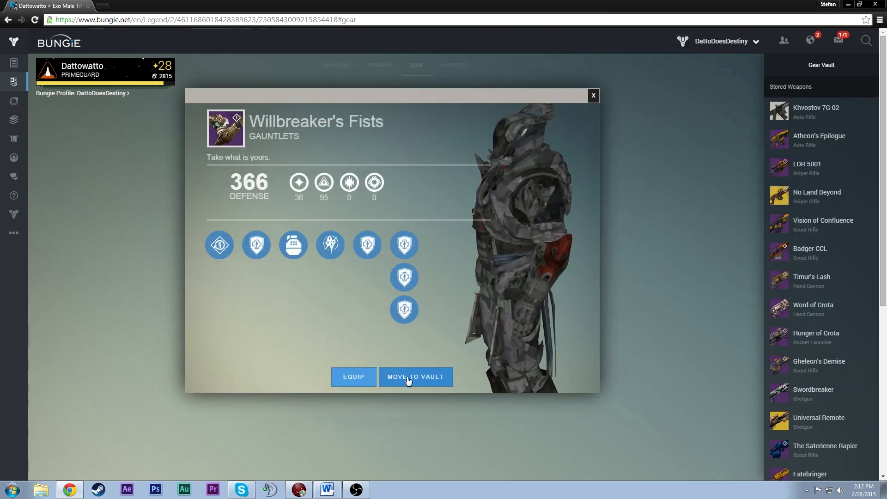
click(416, 377)
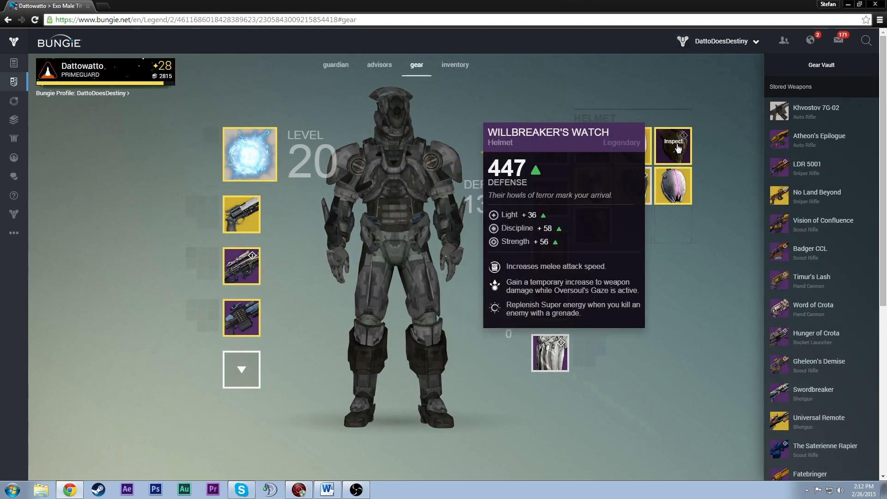
click(674, 141)
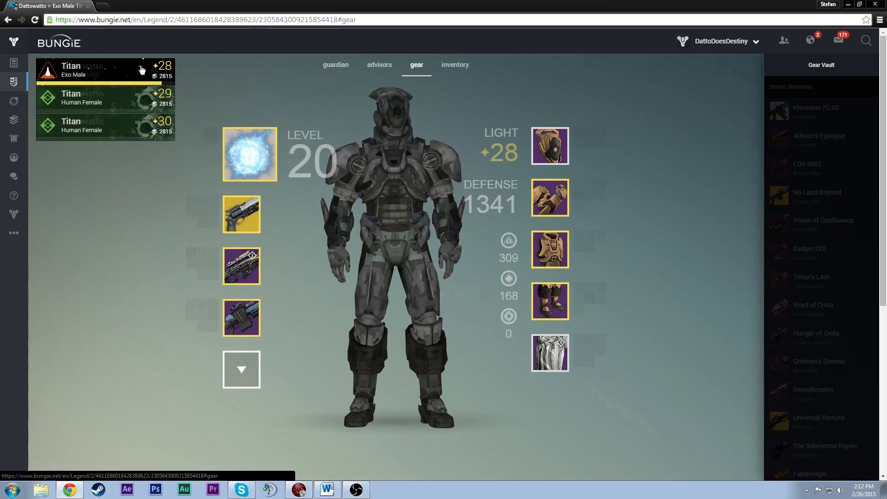
click(105, 98)
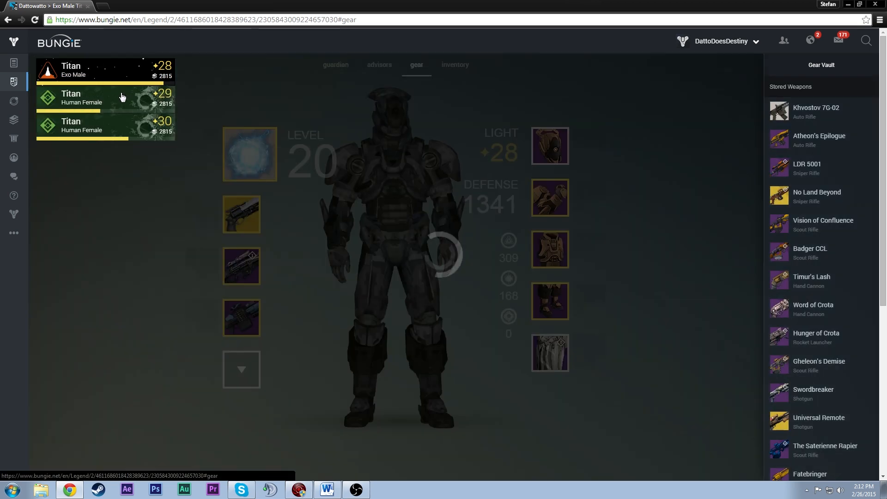
click(105, 98)
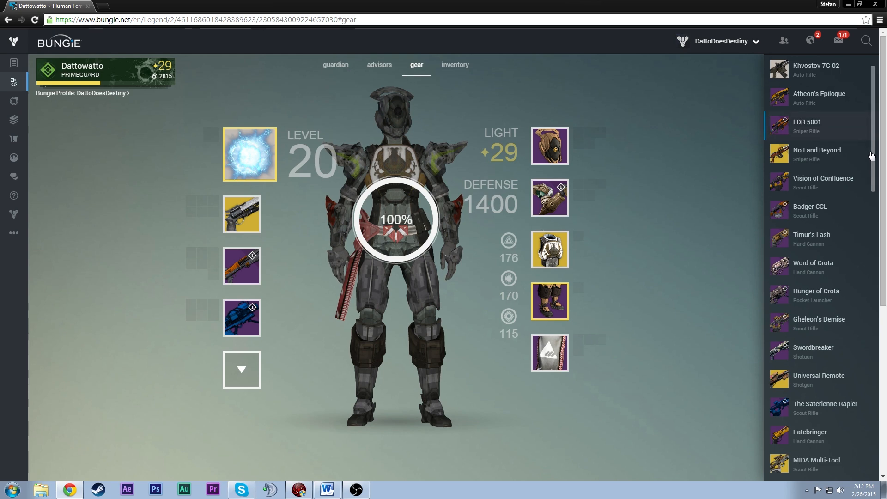
scroll(down, 3)
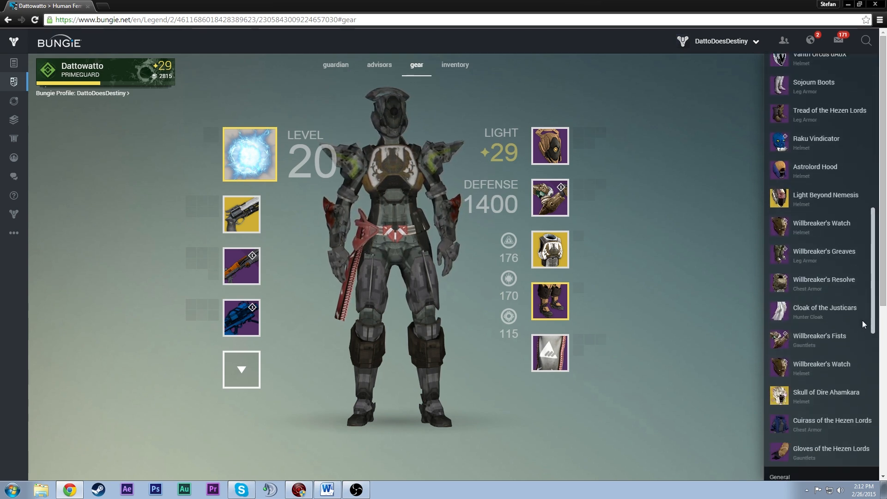
scroll(down, 3)
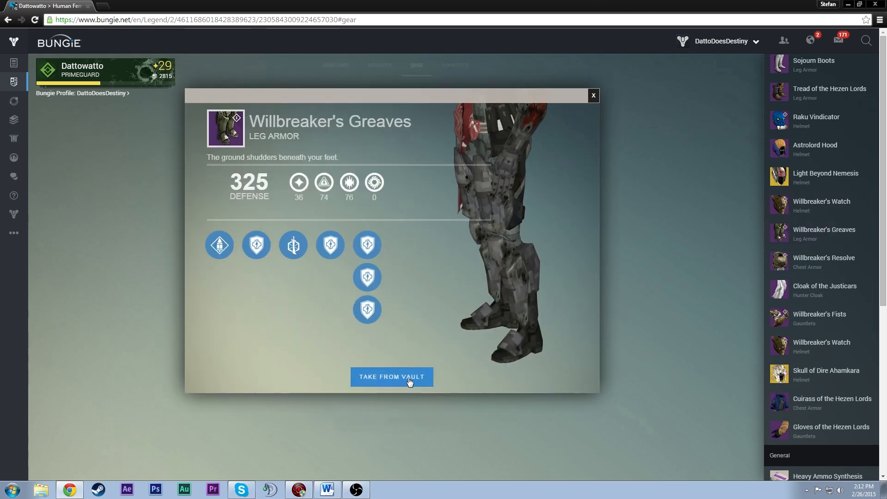
click(391, 377)
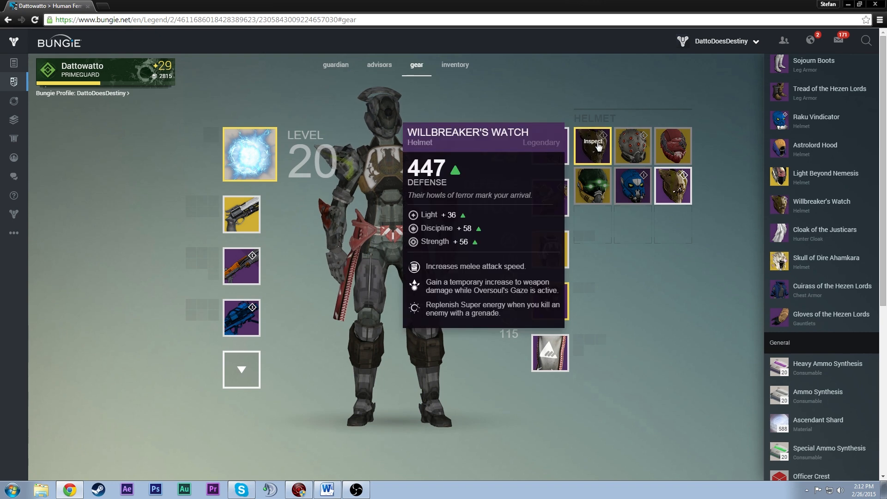
click(592, 146)
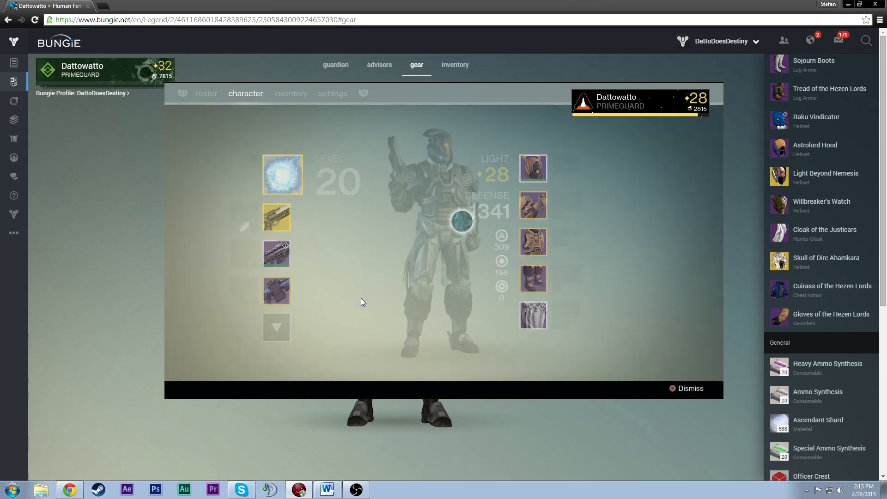
Return to the Exo Male Titan's gear page, now showing Light 28.
click(333, 93)
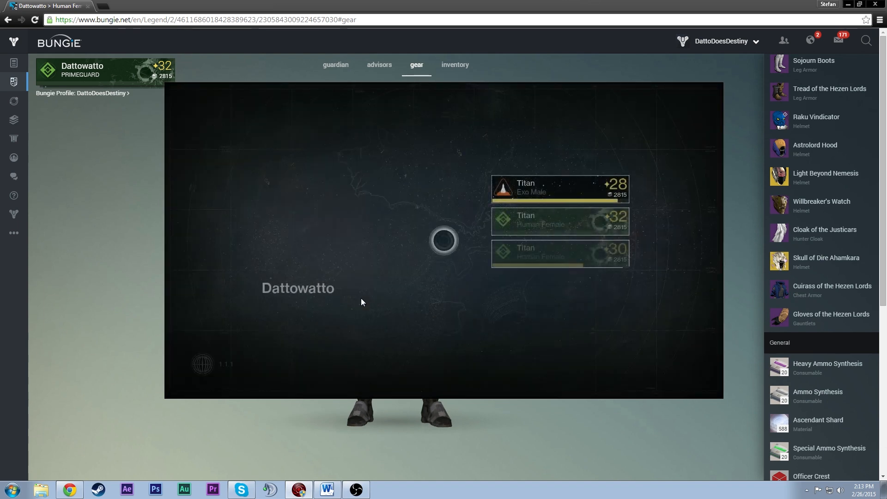
click(559, 189)
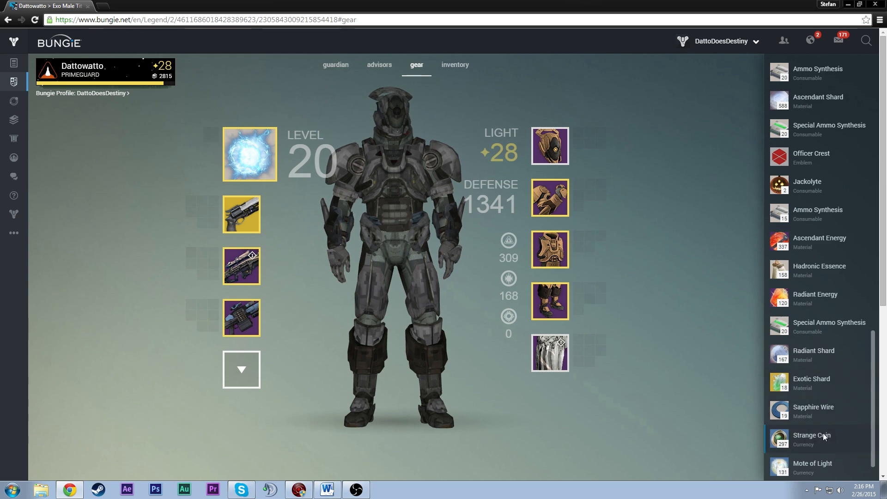
Transfer 150 Strange Coins from the vault to the Exo Male Titan using the amount slider.
click(812, 438)
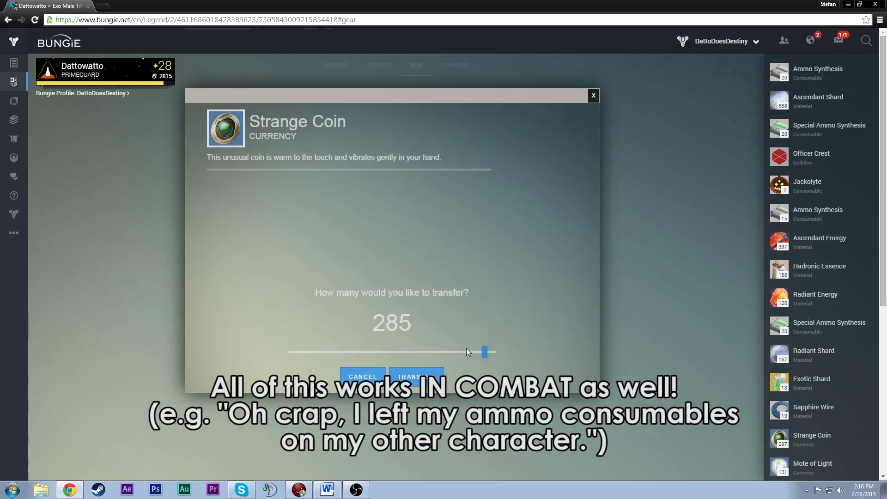
drag(484, 352, 312, 351)
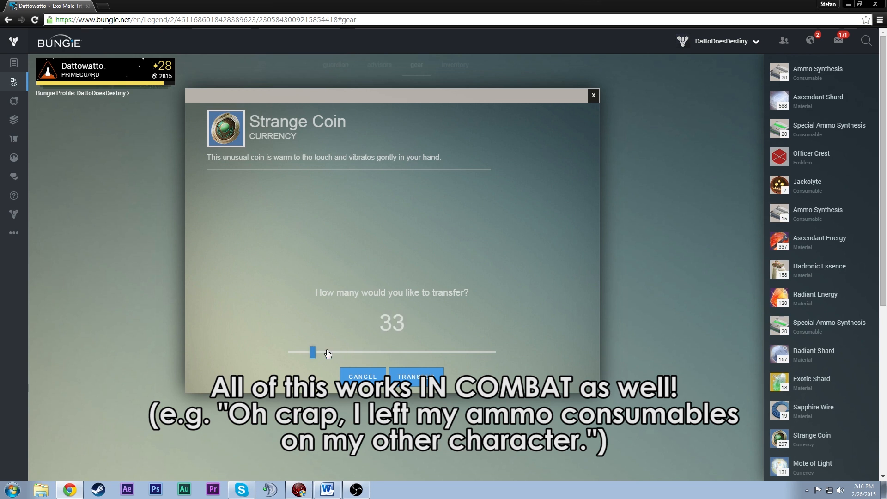
drag(313, 353, 392, 352)
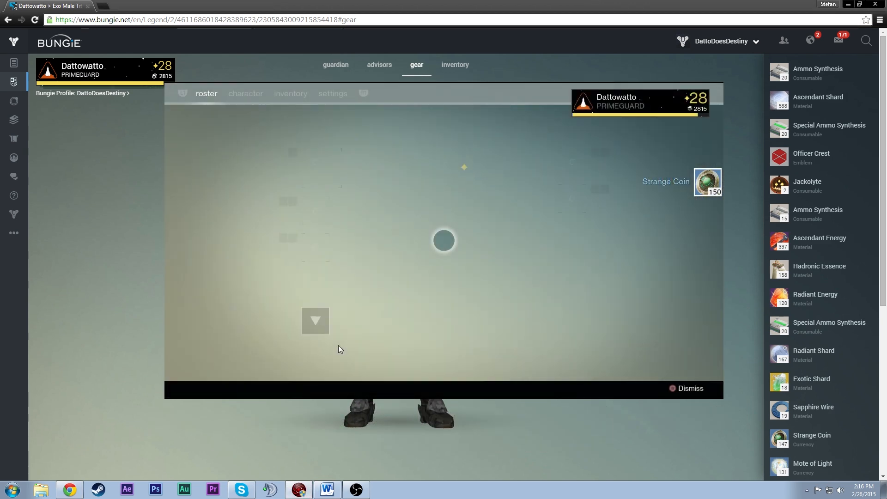
click(290, 93)
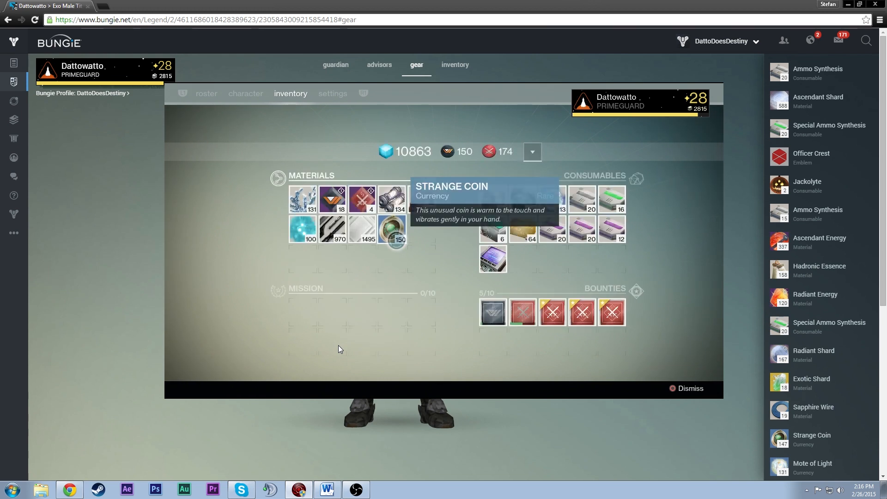